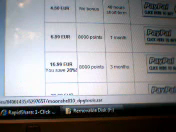
pyautogui.scroll(-3)
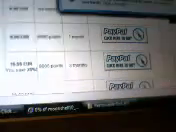